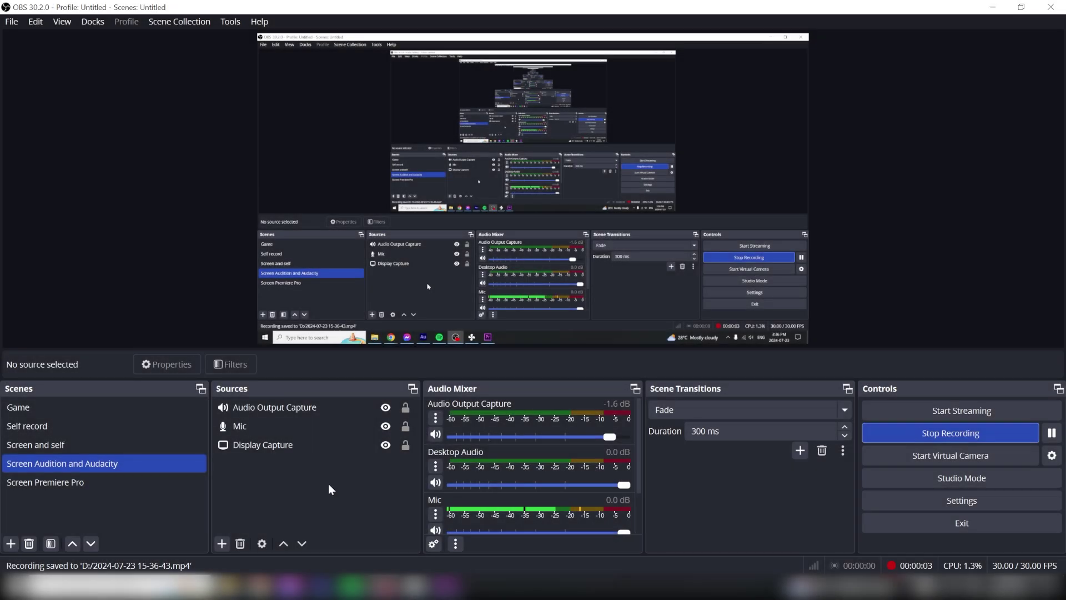
Step: Select the Display Capture source so its top and bottom edges can be cropped
{"action": "left_click", "coordinate": [262, 445]}
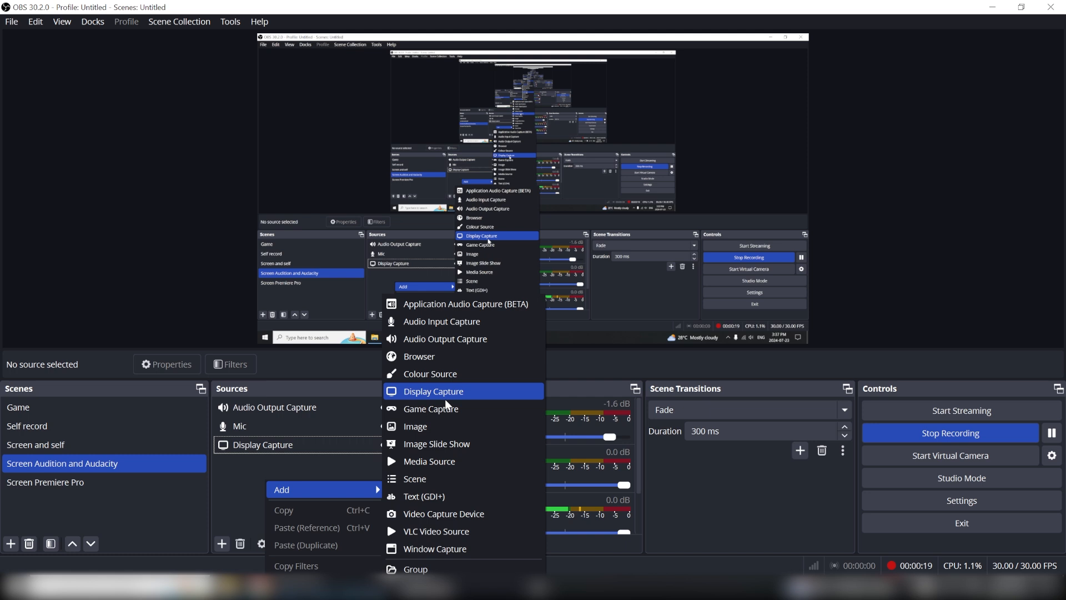
{"action": "mouse_move", "coordinate": [429, 461]}
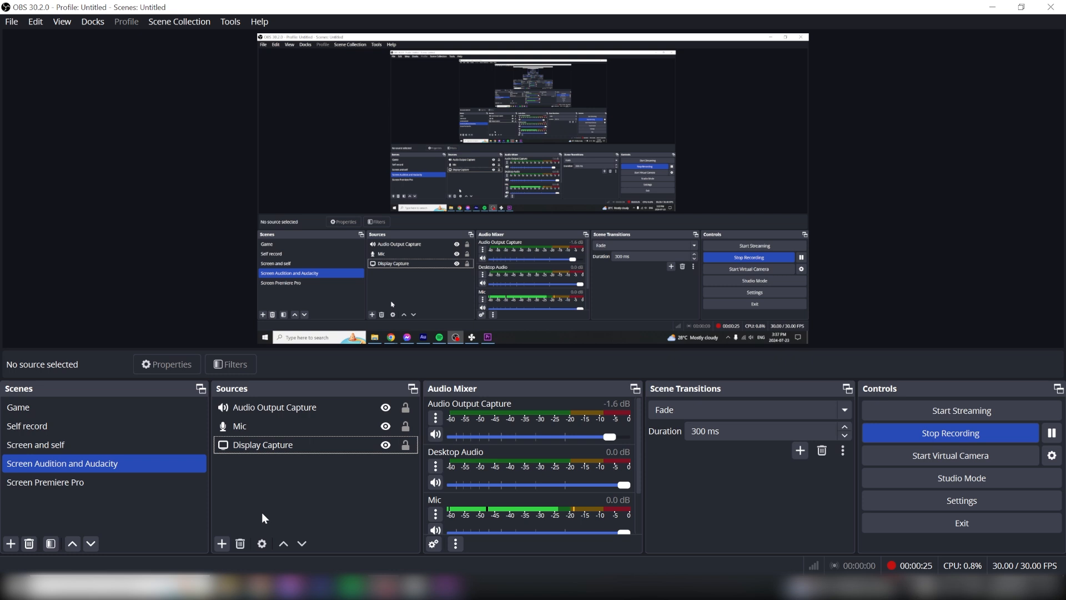
{"action": "left_click", "coordinate": [262, 444]}
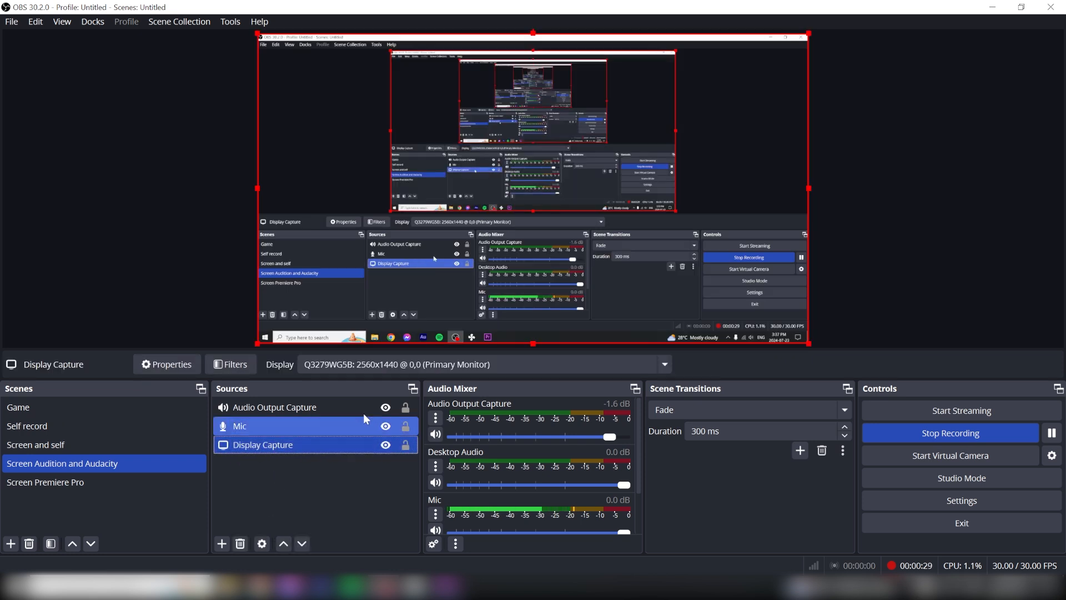
{"action": "left_click", "coordinate": [262, 444]}
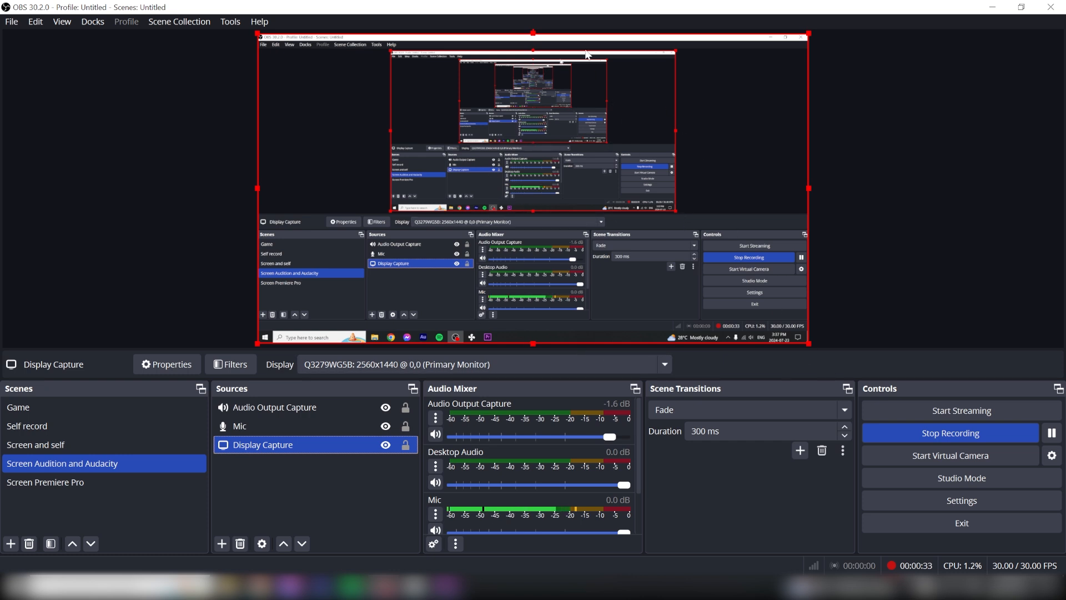
{"action": "mouse_move", "coordinate": [582, 35]}
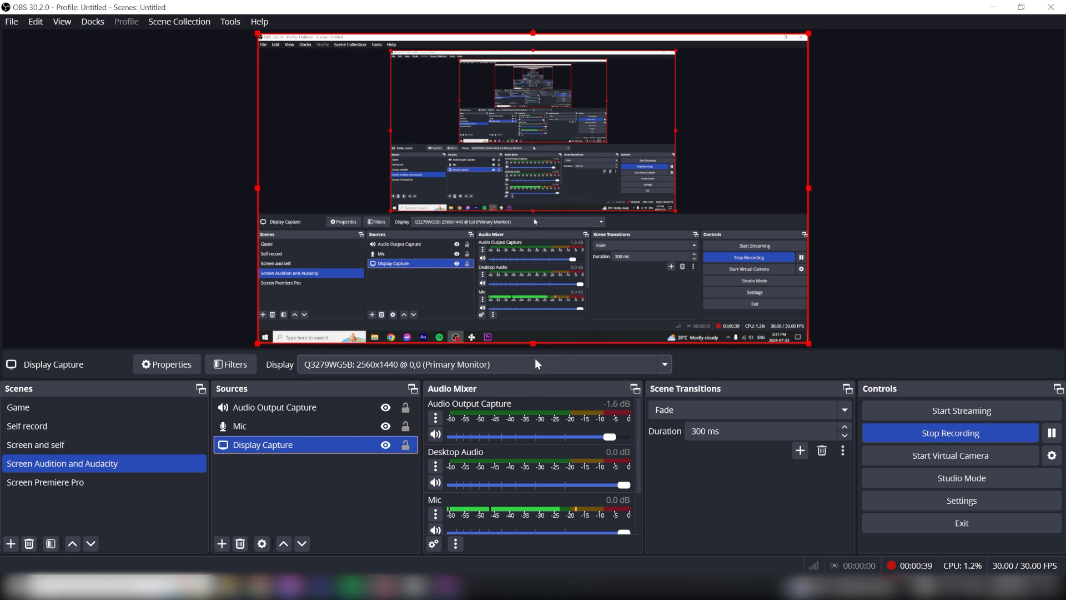
{"action": "mouse_move", "coordinate": [601, 304]}
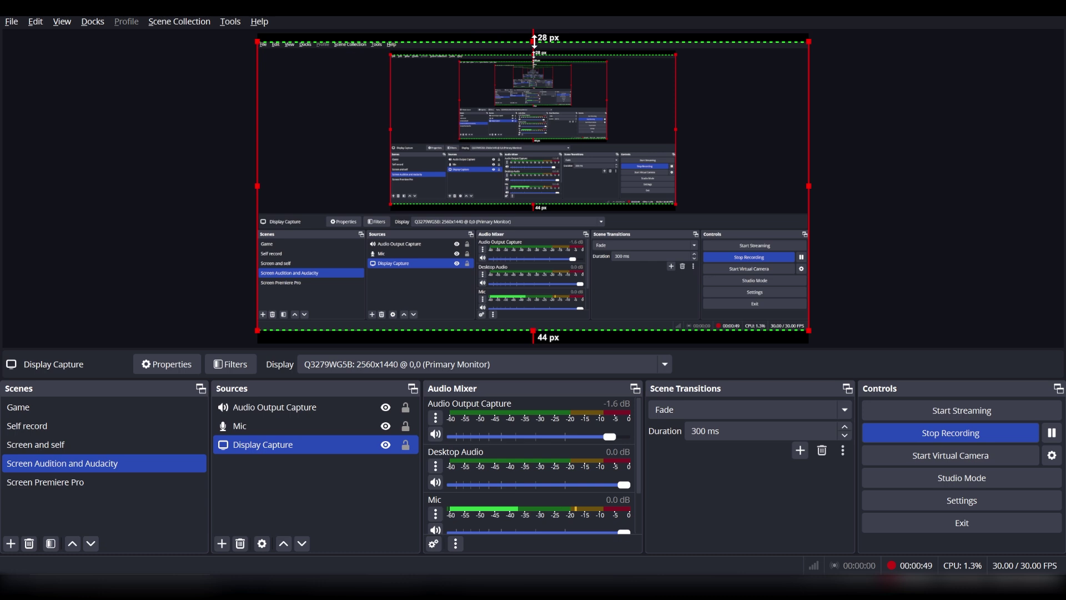
{"action": "mouse_move", "coordinate": [541, 388]}
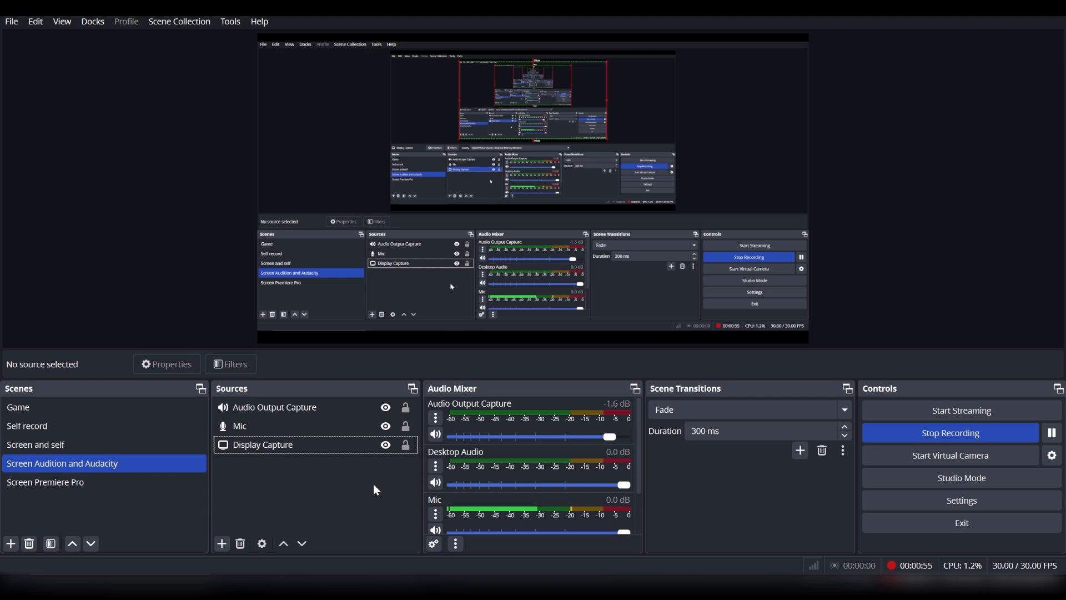
Step: Set the Display Capture bottom crop to 48 px, keeping the 28 px top crop, then reselect it
{"action": "left_click", "coordinate": [263, 444]}
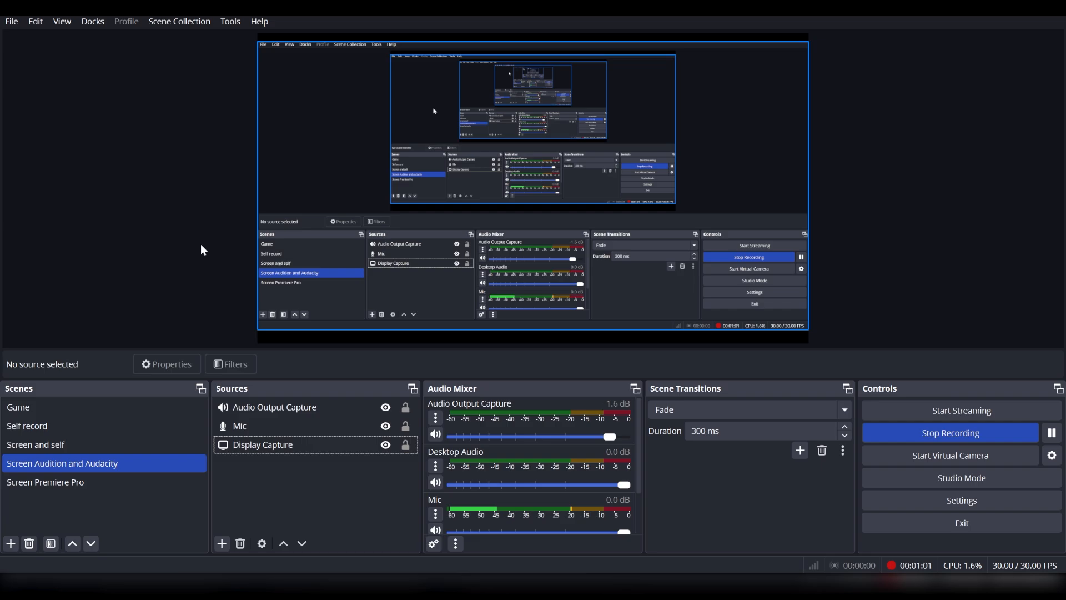
{"action": "left_click", "coordinate": [262, 444]}
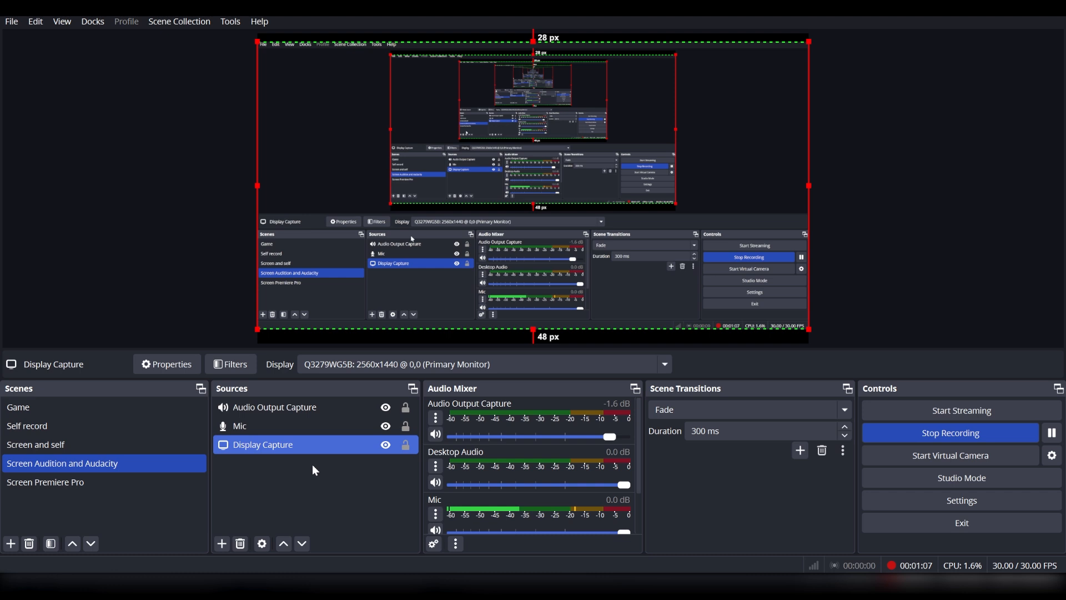
{"action": "left_click", "coordinate": [312, 500]}
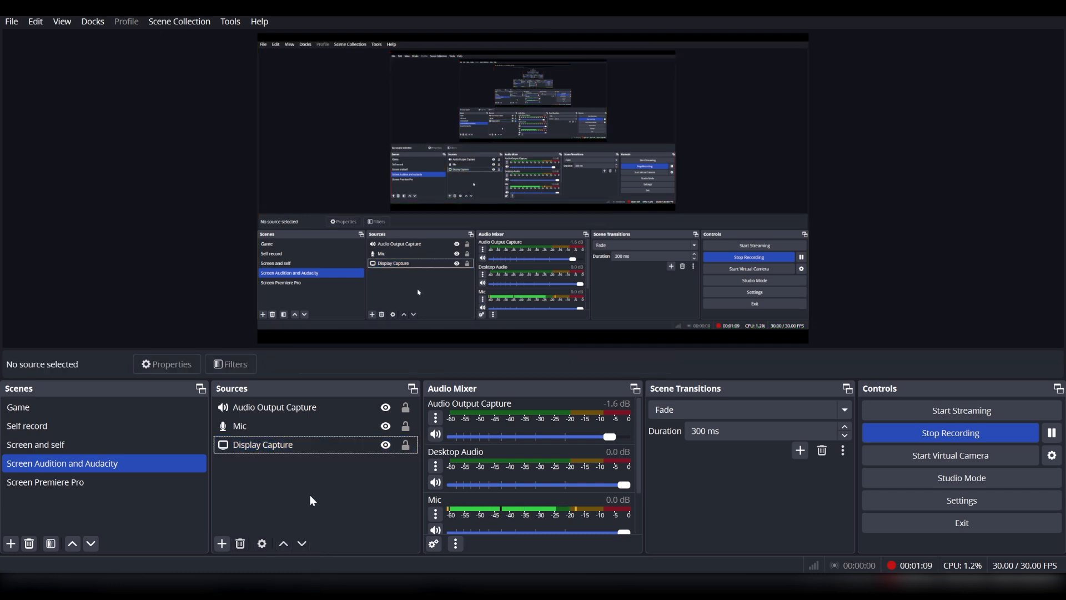
{"action": "mouse_move", "coordinate": [315, 503]}
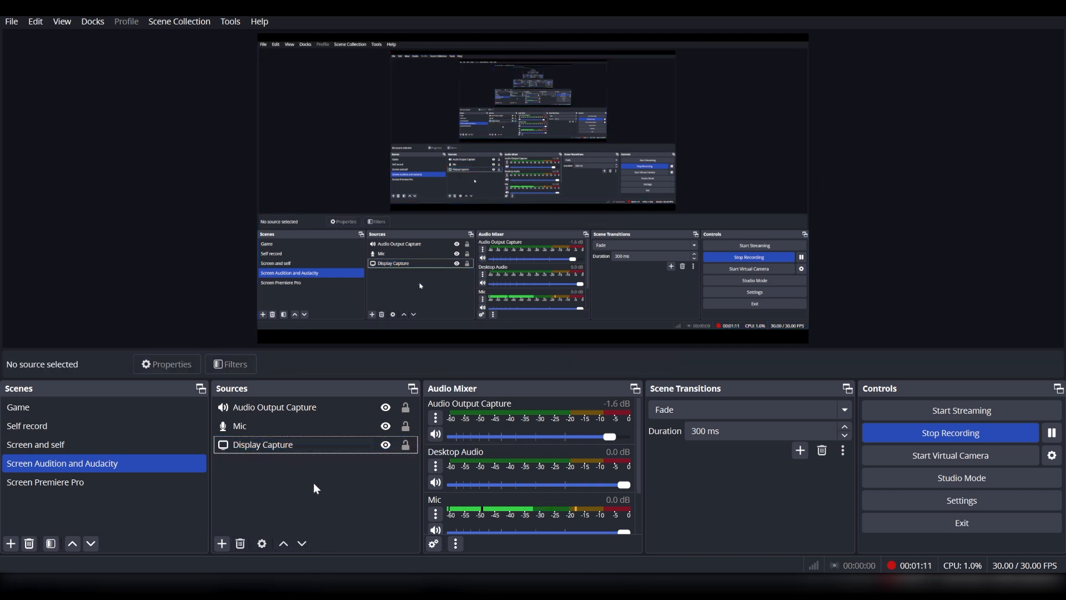
{"action": "left_click", "coordinate": [262, 444]}
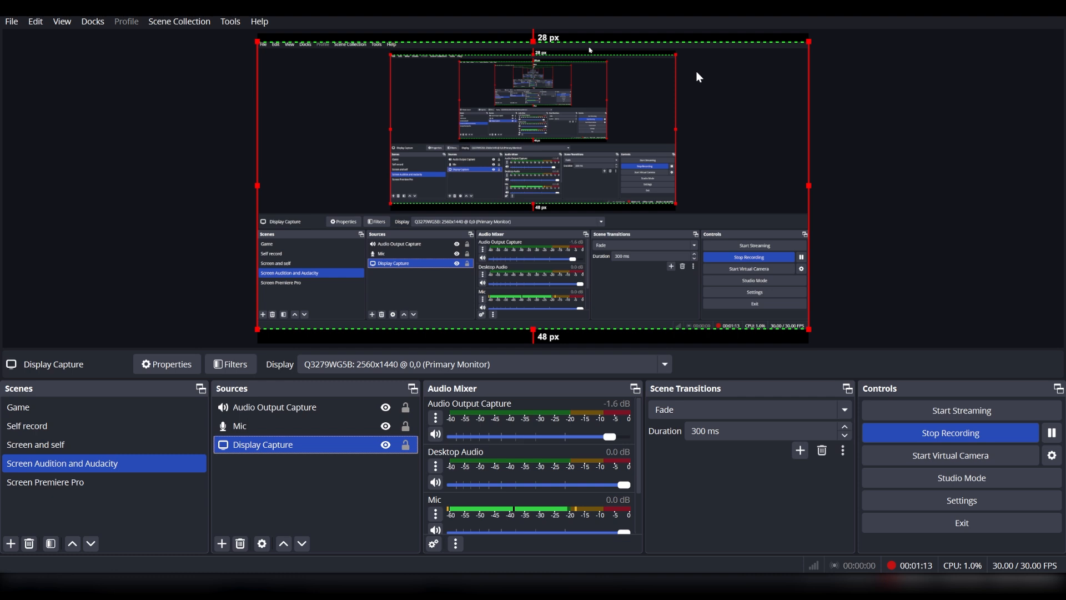
Step: Apply Reset Transform to Display Capture, removing the 28 px and 48 px crops
{"action": "right_click", "coordinate": [262, 444]}
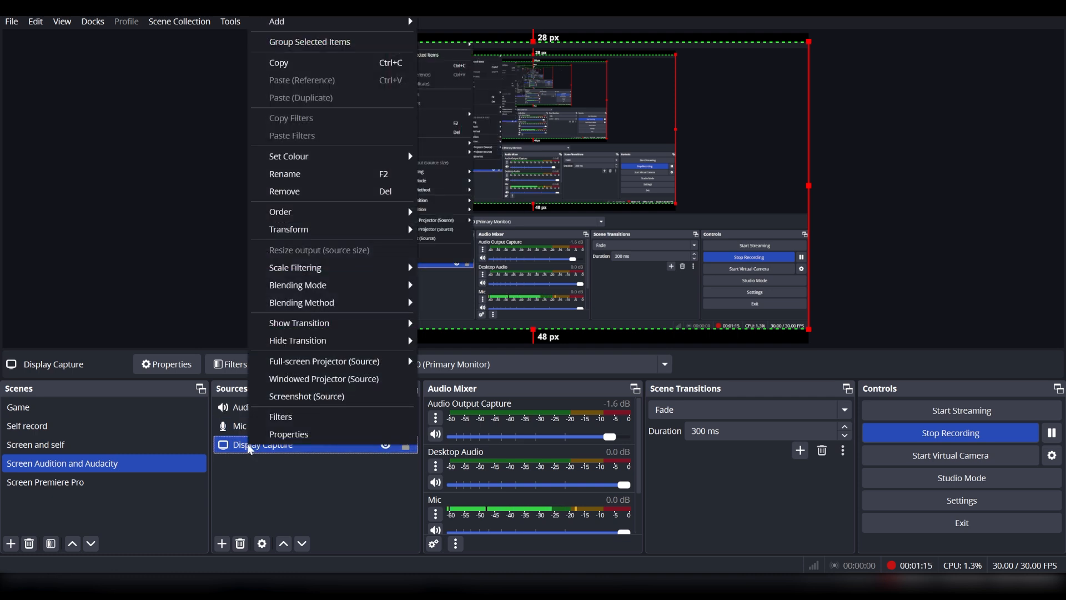
{"action": "mouse_move", "coordinate": [308, 340]}
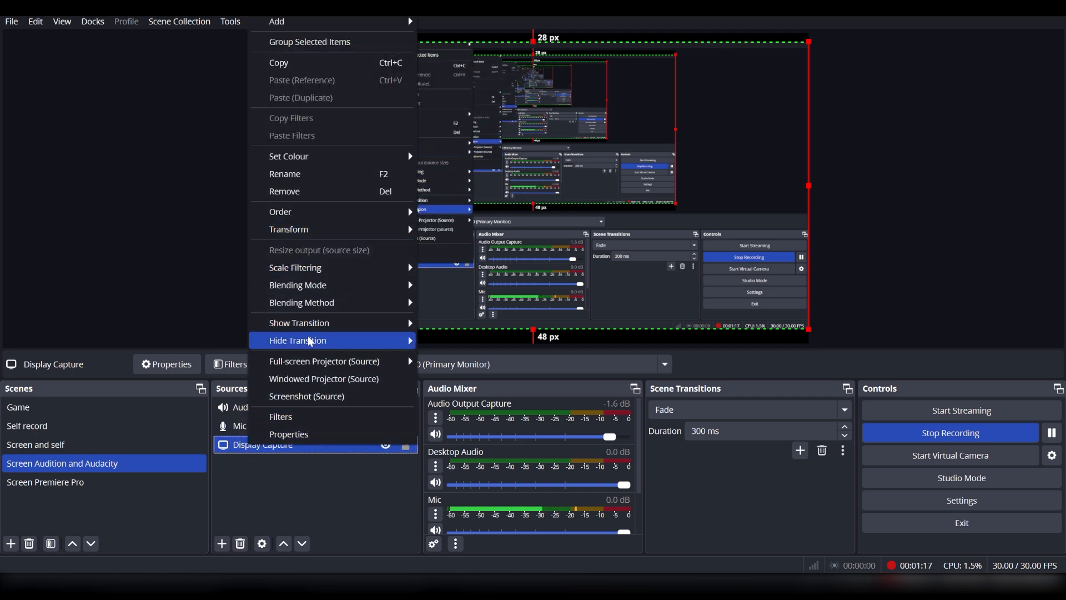
{"action": "mouse_move", "coordinate": [305, 323]}
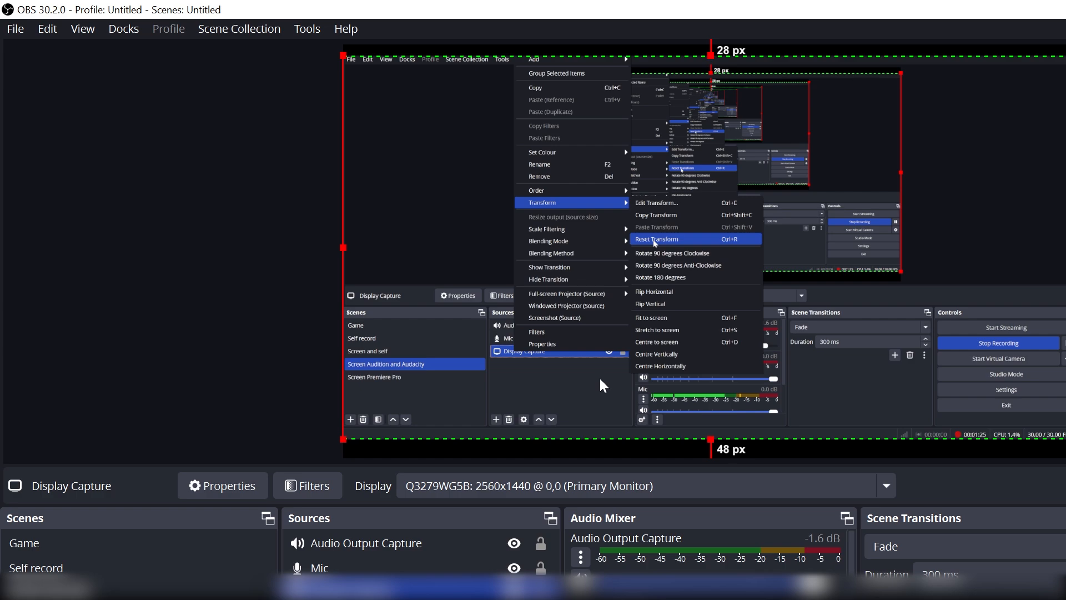
{"action": "left_click", "coordinate": [656, 238]}
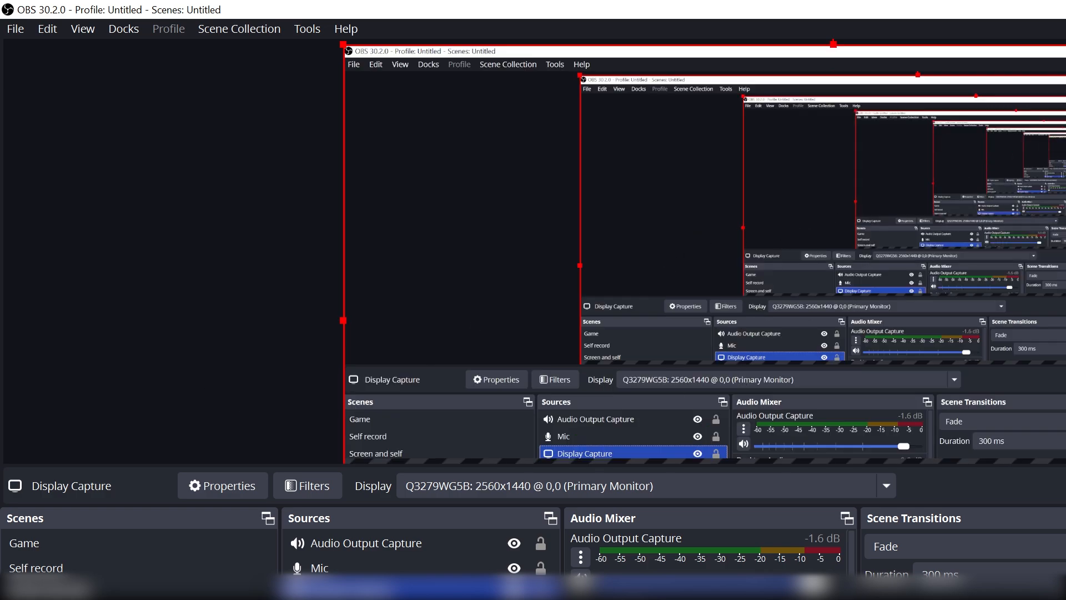